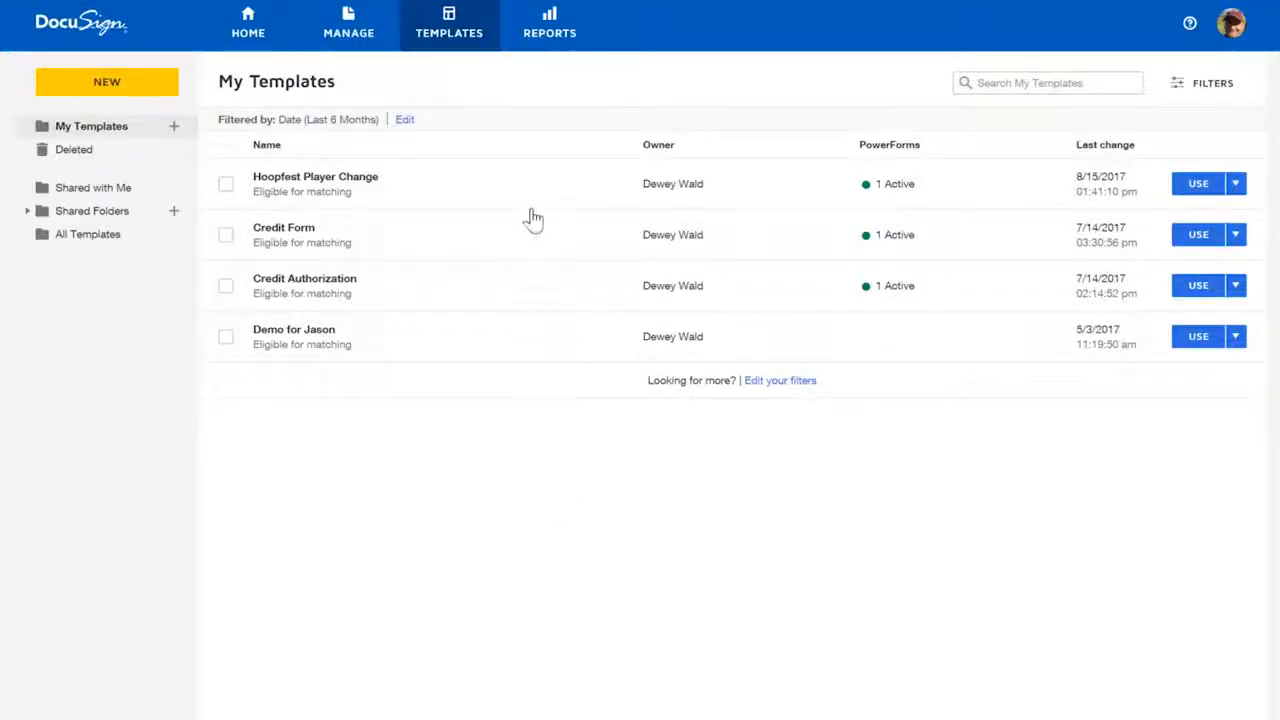
{"action": "mouse_move", "coordinate": [536, 186]}
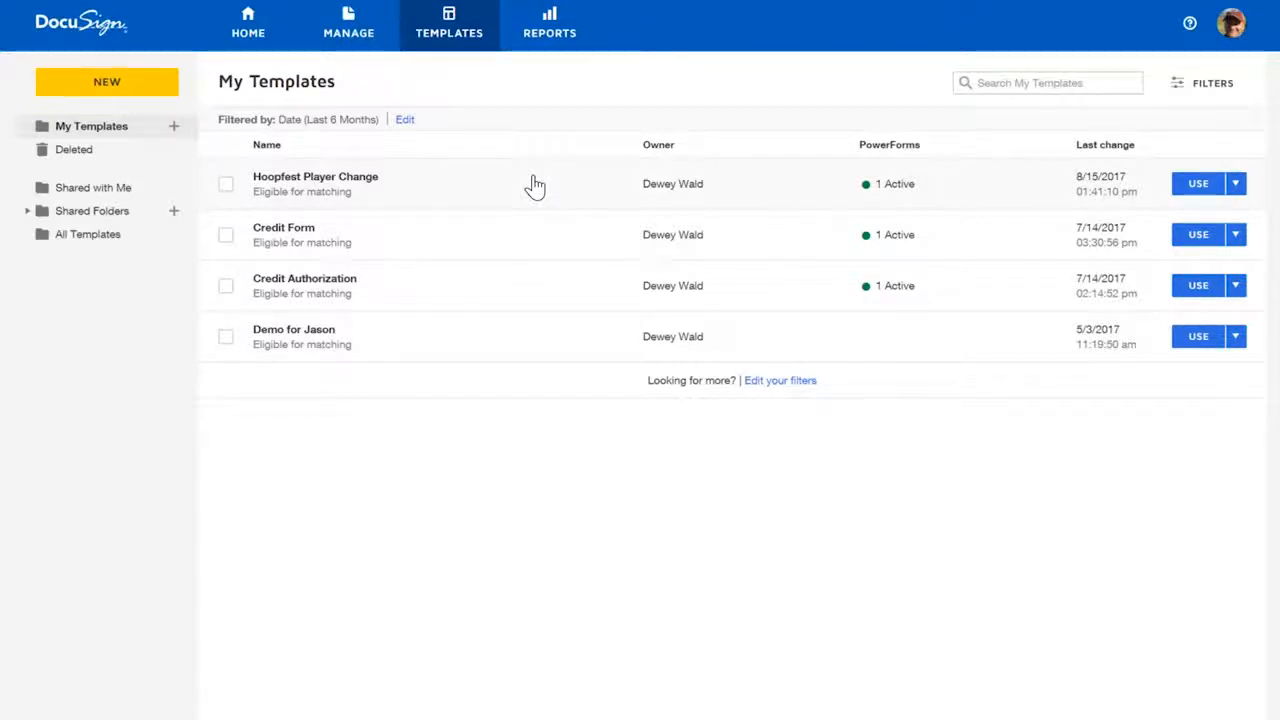
- Open the Hoopfest Player Change template for editing from My Templates
{"action": "left_click", "coordinate": [316, 184]}
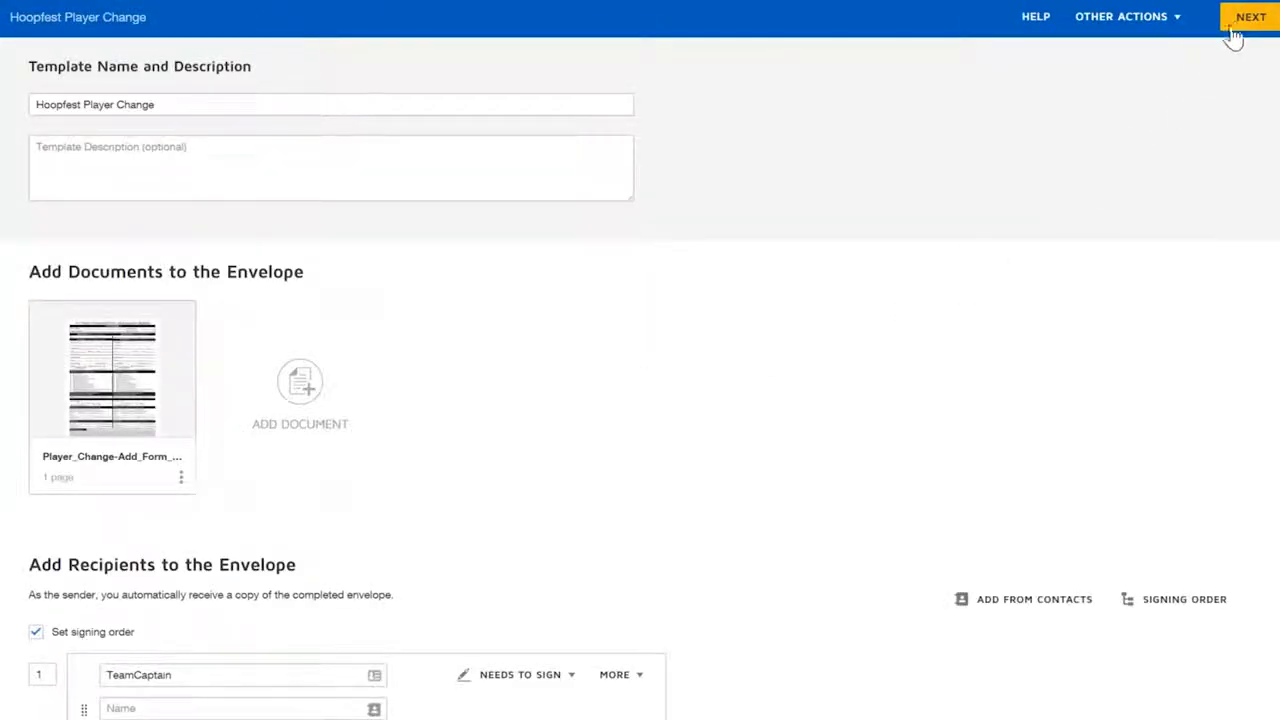
- Advance to the field-placement view of the Player Change form
{"action": "left_click", "coordinate": [1252, 16]}
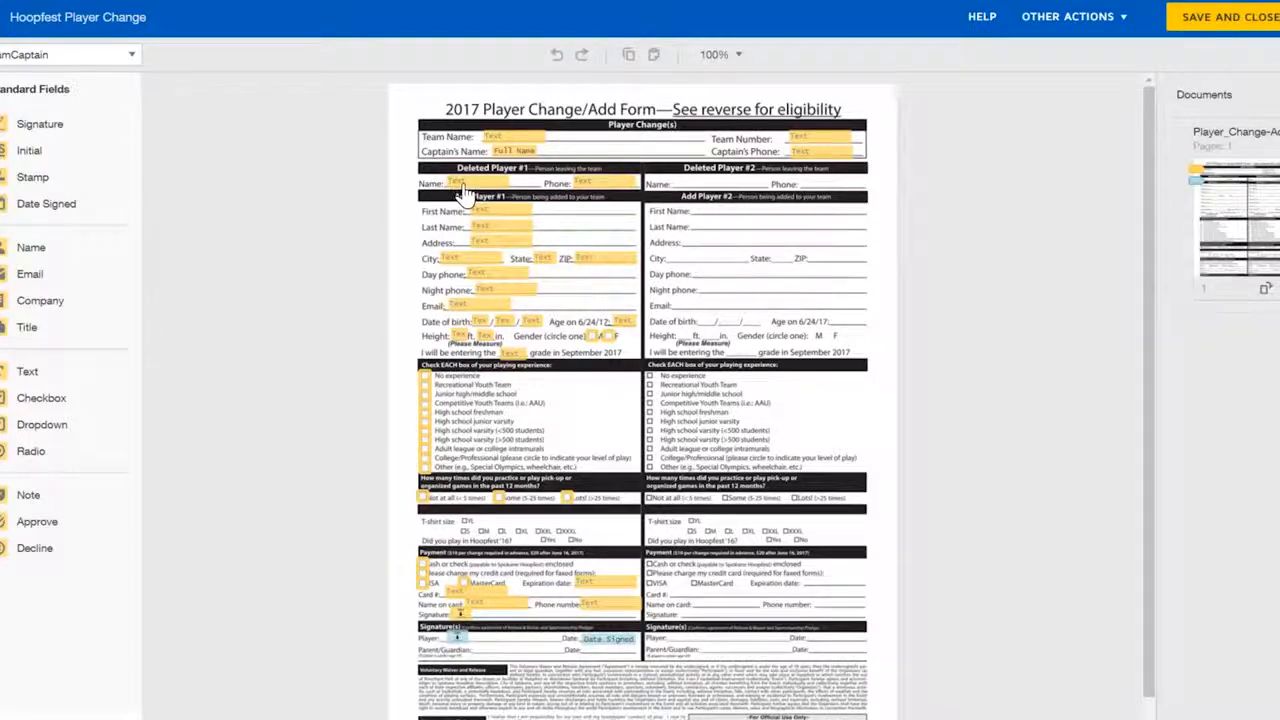
- Make the Deleted Player Name field a conditional trigger set to Any Text
{"action": "left_click", "coordinate": [478, 184]}
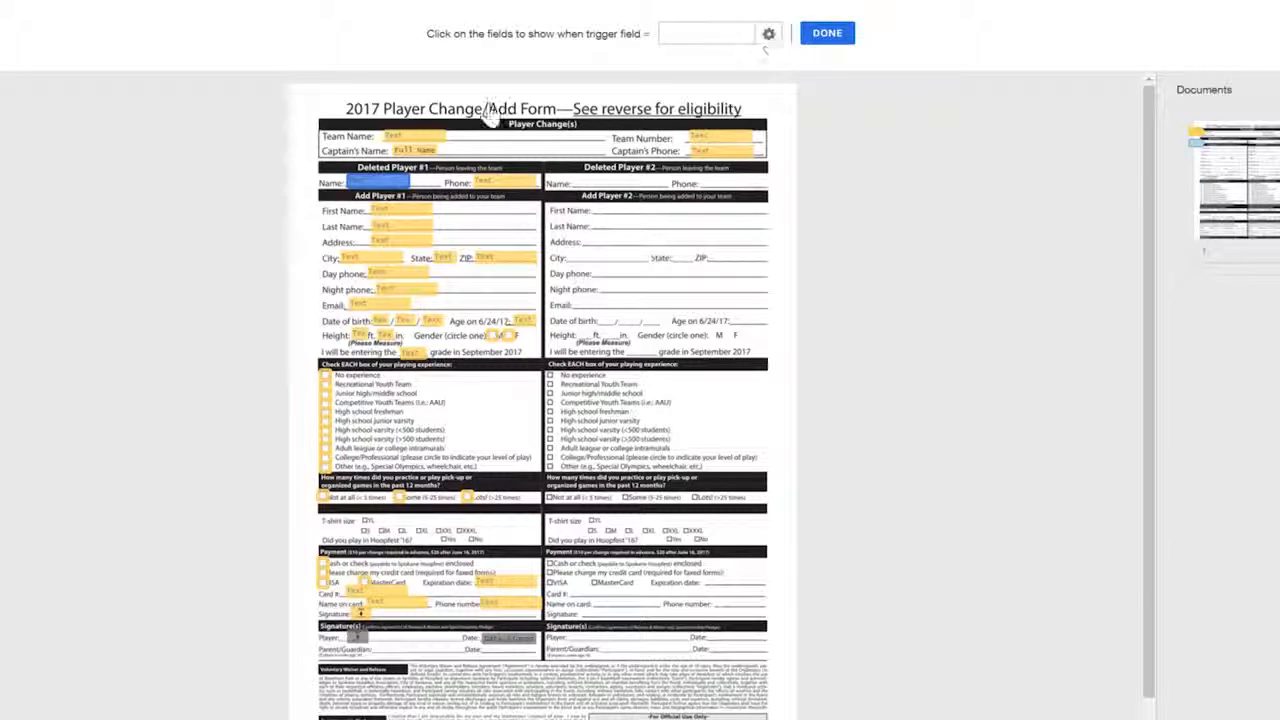
{"action": "left_click", "coordinate": [768, 32]}
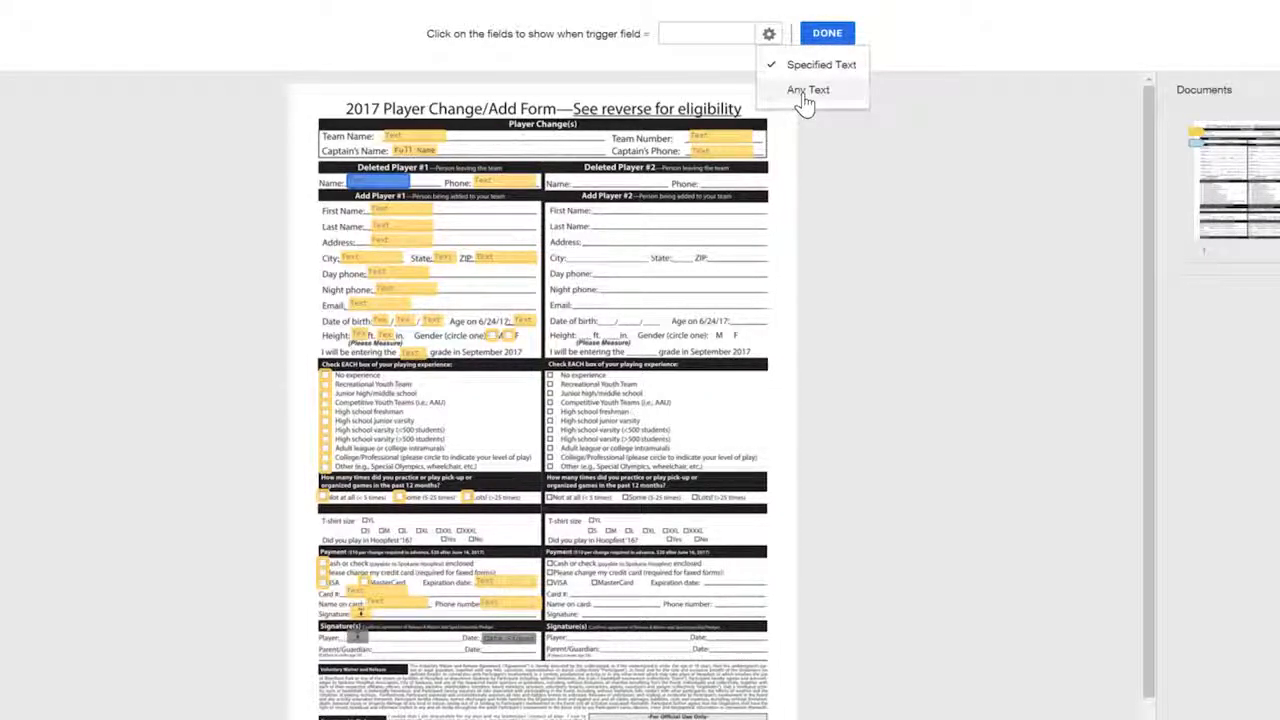
{"action": "left_click", "coordinate": [808, 88]}
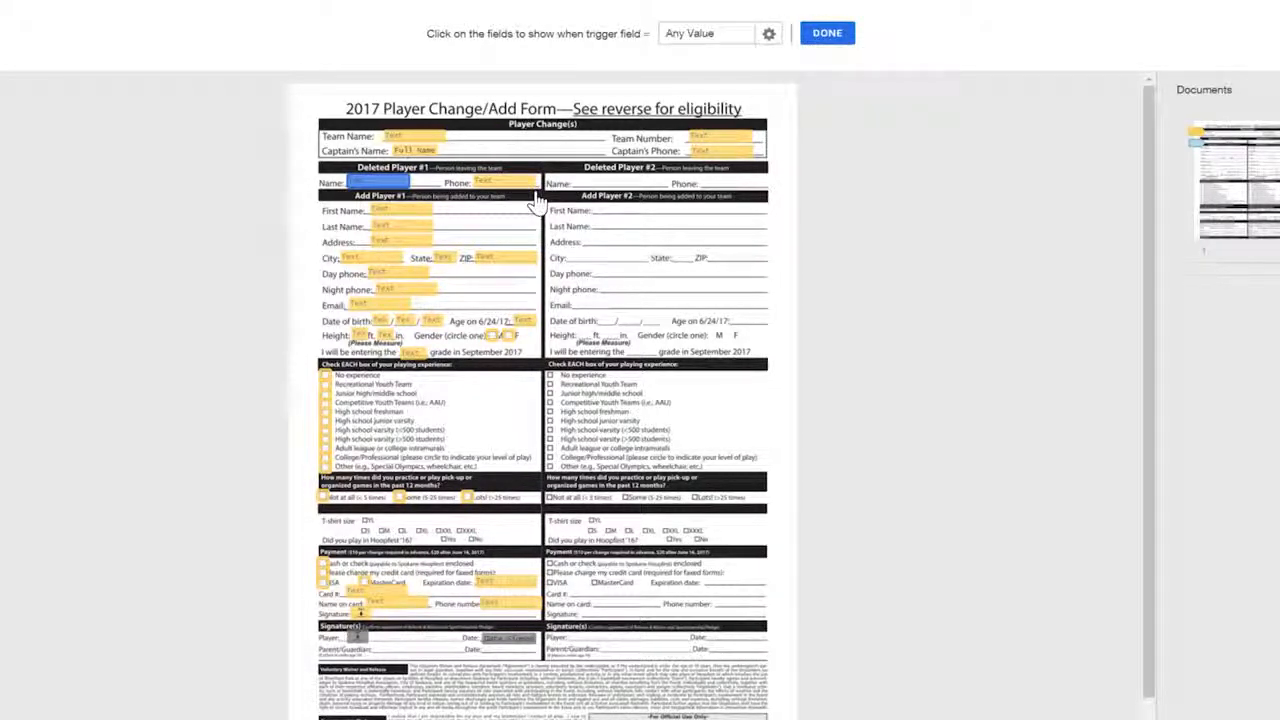